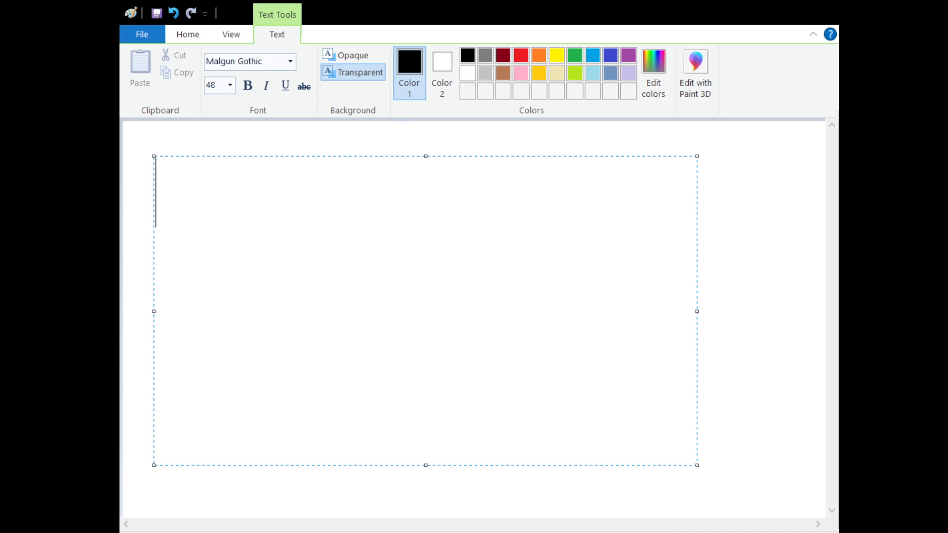
pyautogui.moveTo(422, 269)
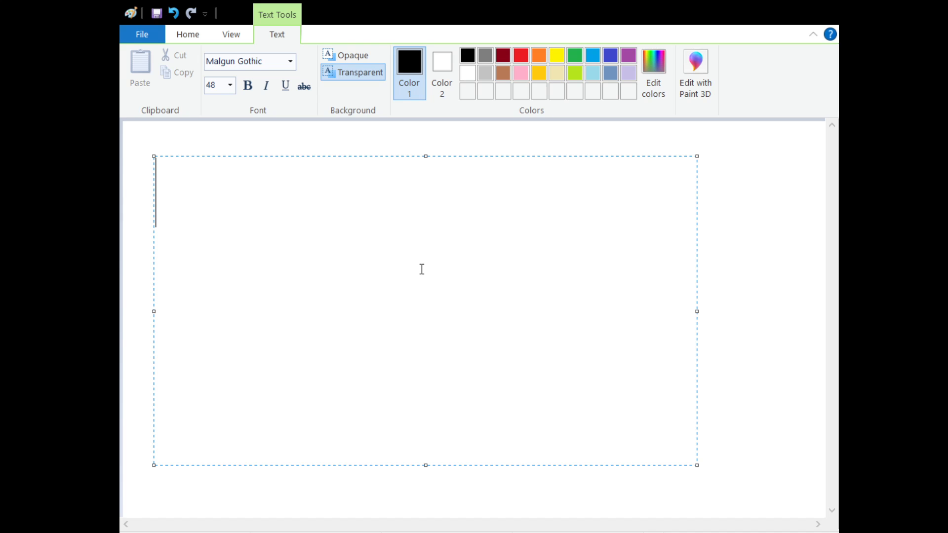
pyautogui.moveTo(421, 145)
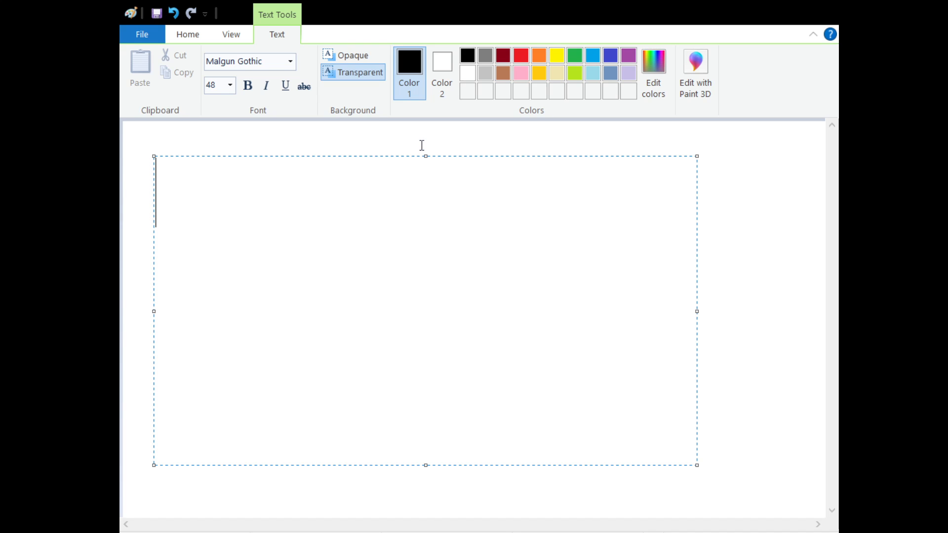
pyautogui.moveTo(376, 123)
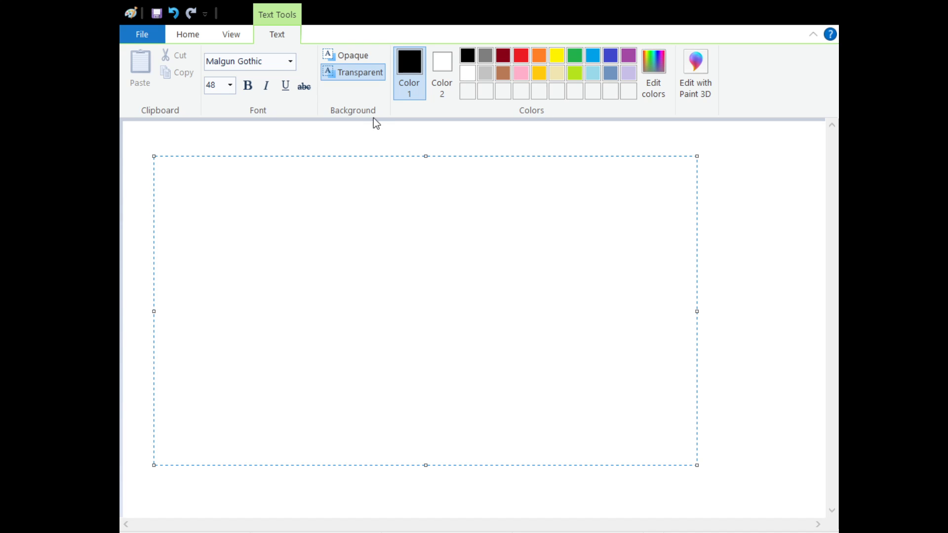
# - Type 'Could I get some water?' on the first line of the text box
pyautogui.write('Co')
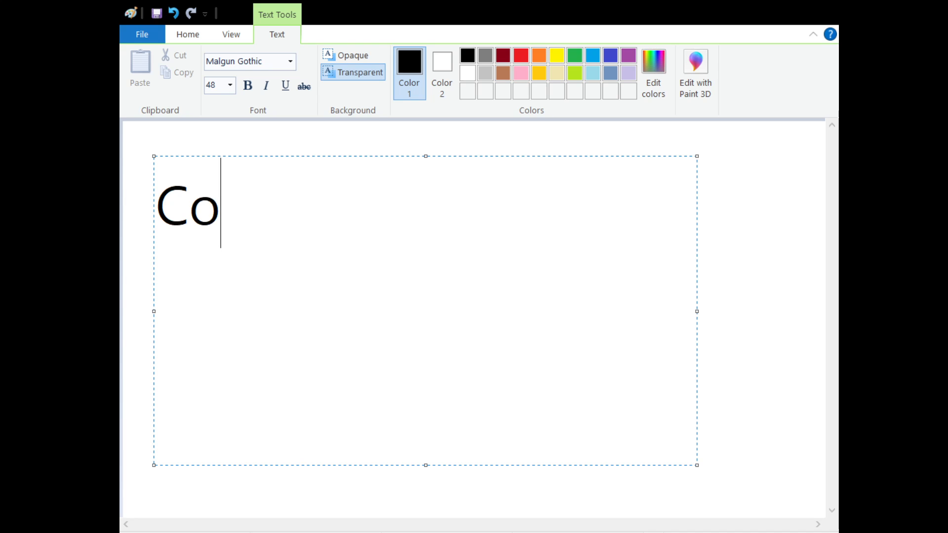
pyautogui.write('uld I get some')
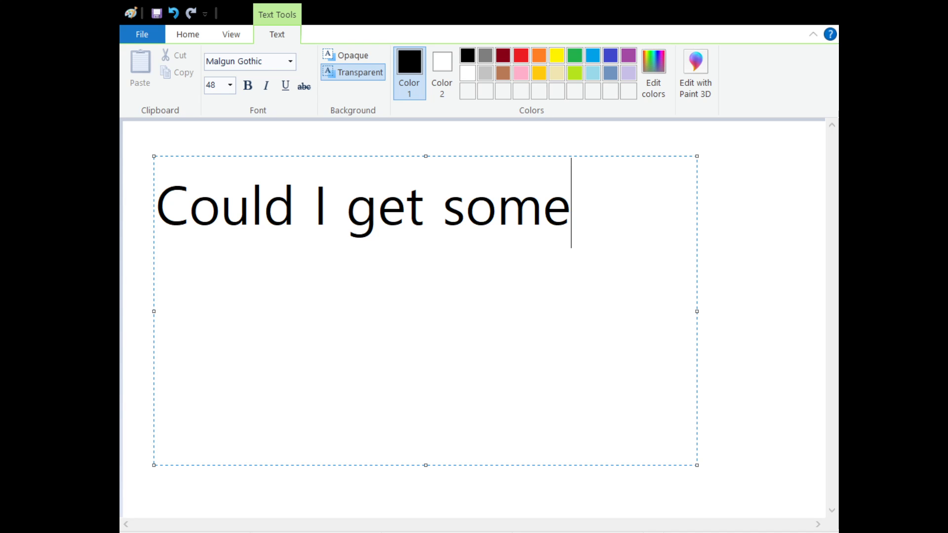
pyautogui.write('water?')
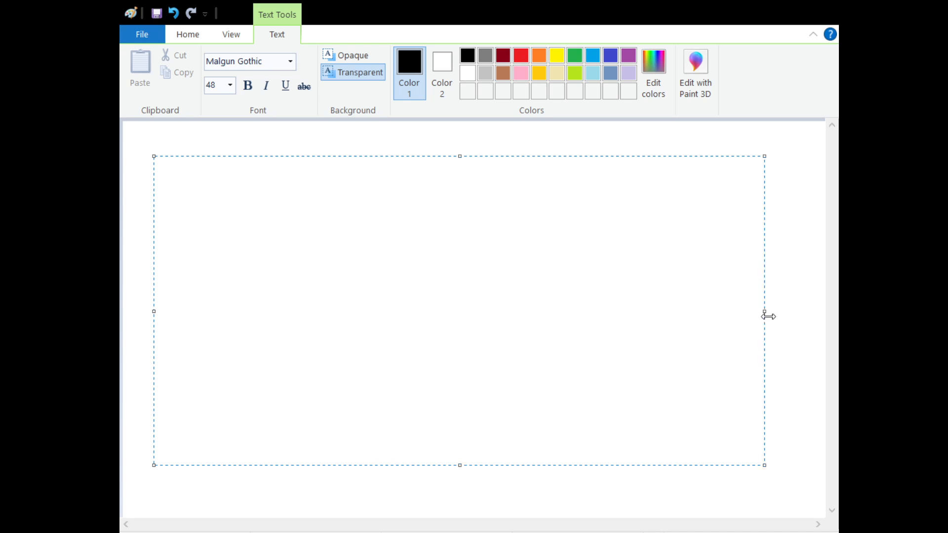
pyautogui.write('Could I get some water?')
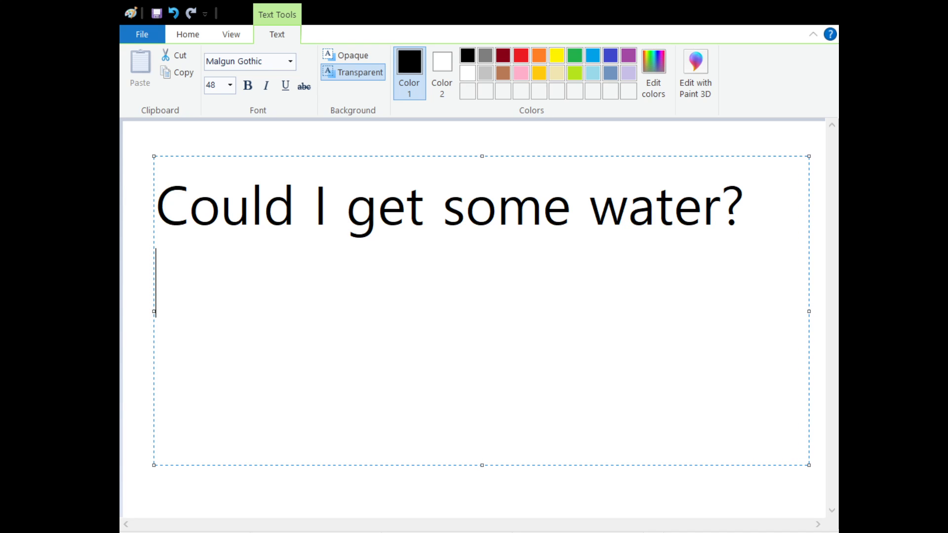
# - Type '물 좀 주세요' on the second line, then pick up the brush
pyautogui.write('물 좀')
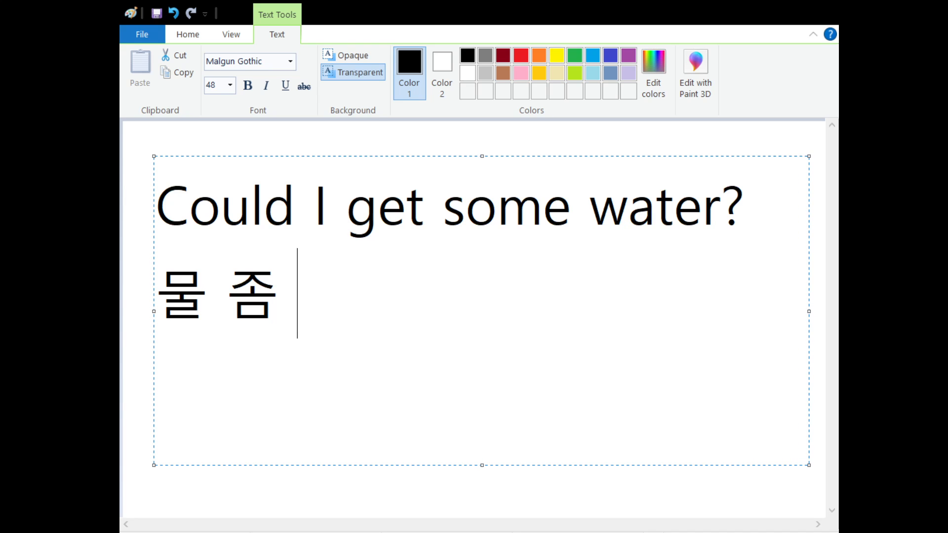
pyautogui.write('주세요')
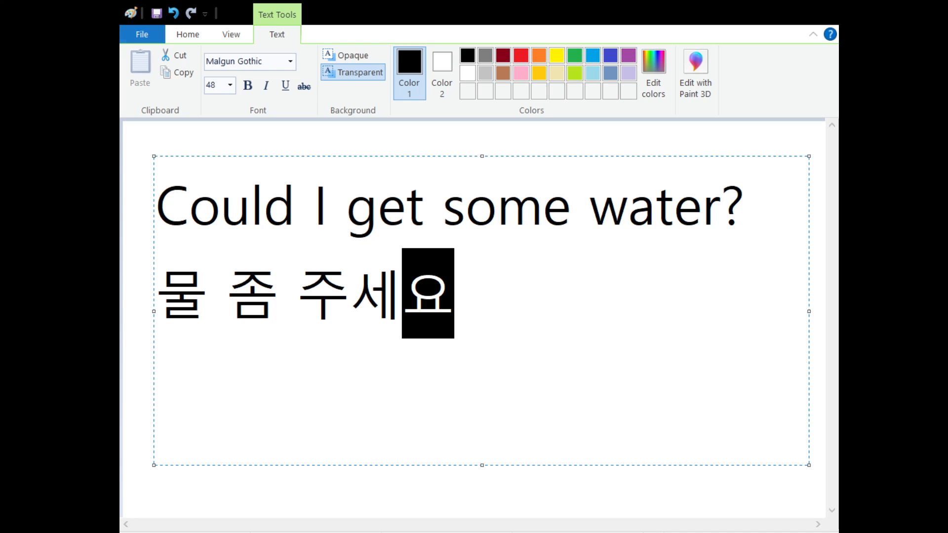
pyautogui.click(187, 35)
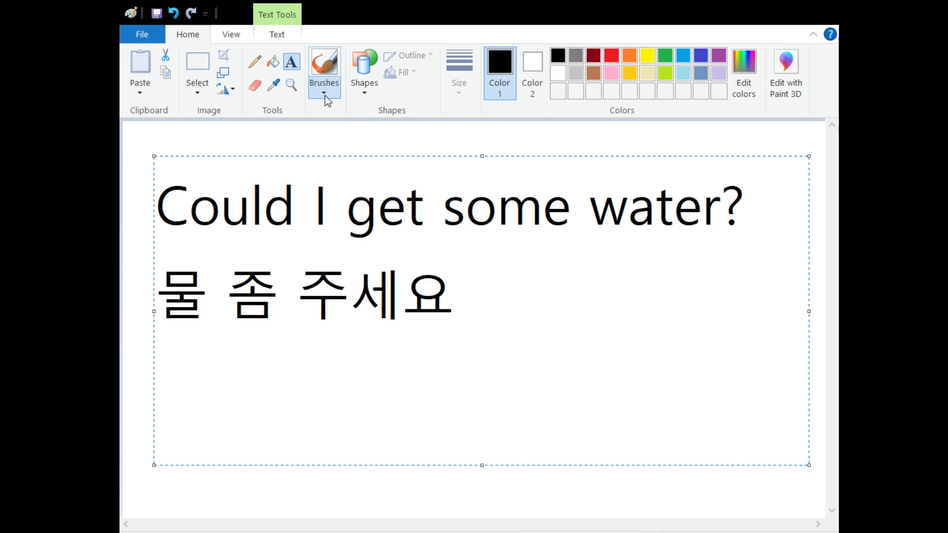
# - Handwrite a large 물 (ㅁ, ㅜ, ㄹ) with the brush below the typed lines
pyautogui.click(324, 61)
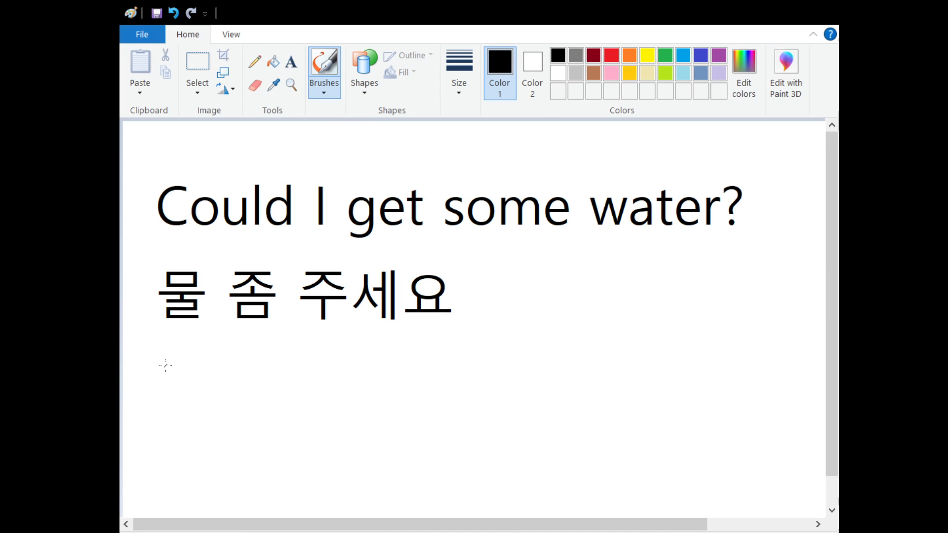
pyautogui.moveTo(165, 362); pyautogui.dragTo(167, 396)
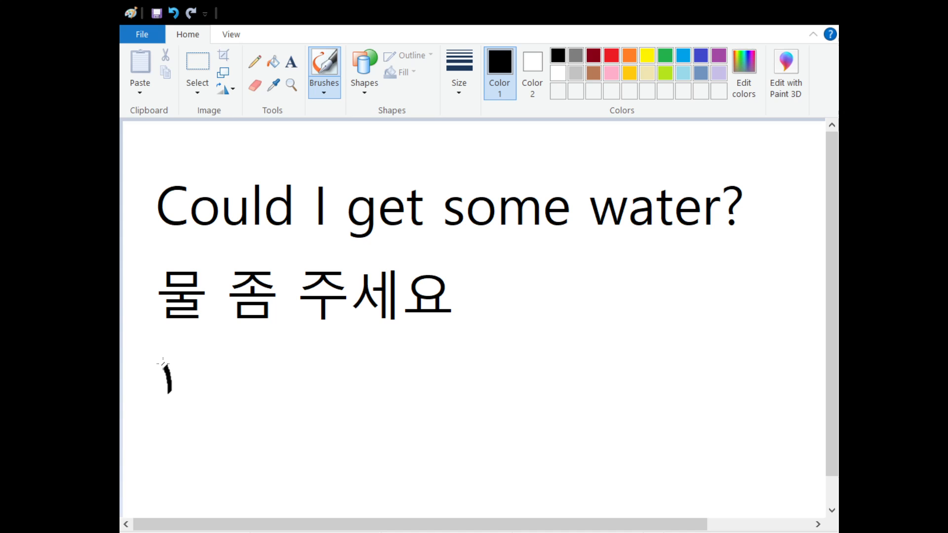
pyautogui.moveTo(163, 365); pyautogui.dragTo(199, 399)
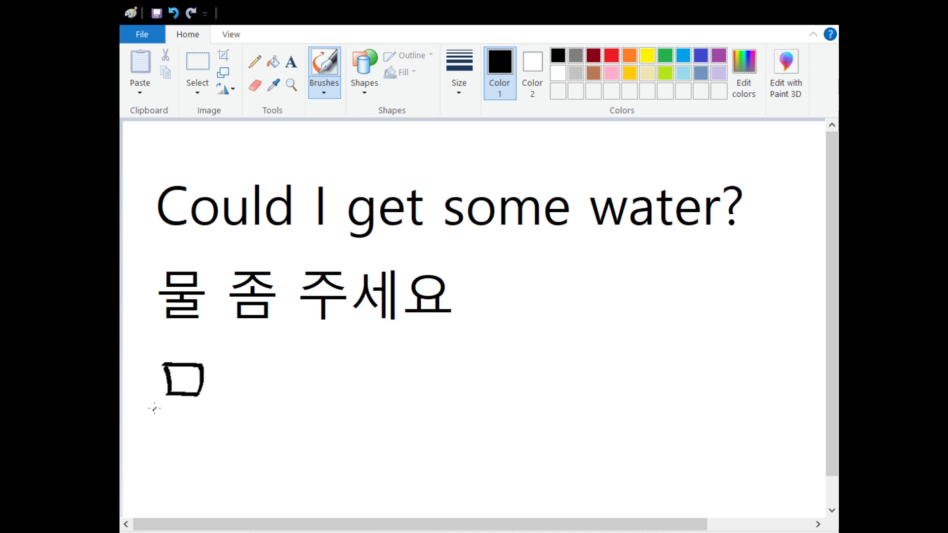
pyautogui.moveTo(156, 410); pyautogui.dragTo(210, 409)
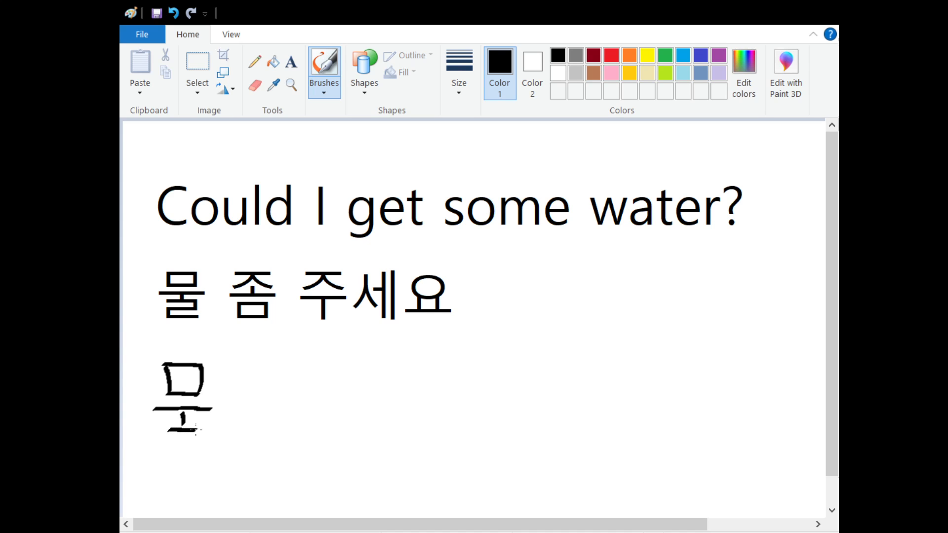
pyautogui.moveTo(160, 433); pyautogui.dragTo(203, 432)
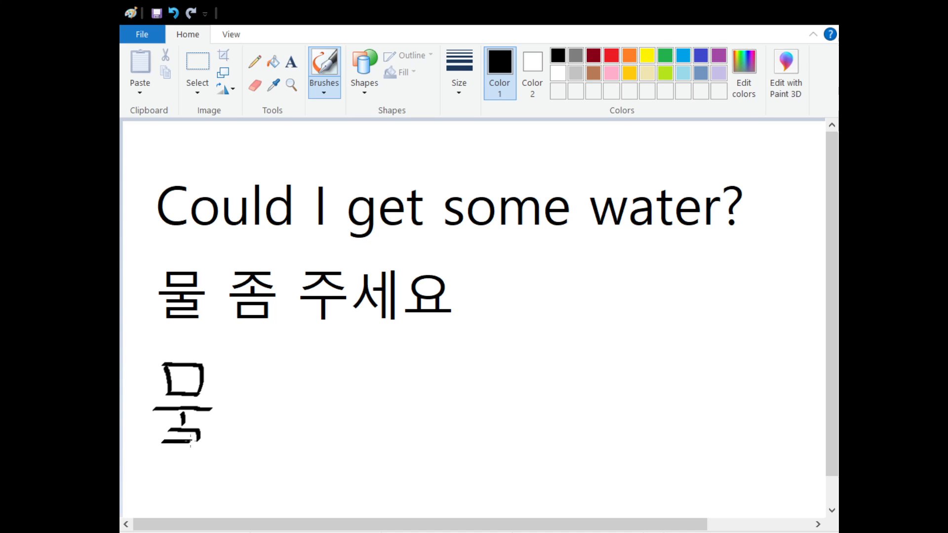
pyautogui.moveTo(163, 435); pyautogui.dragTo(199, 441)
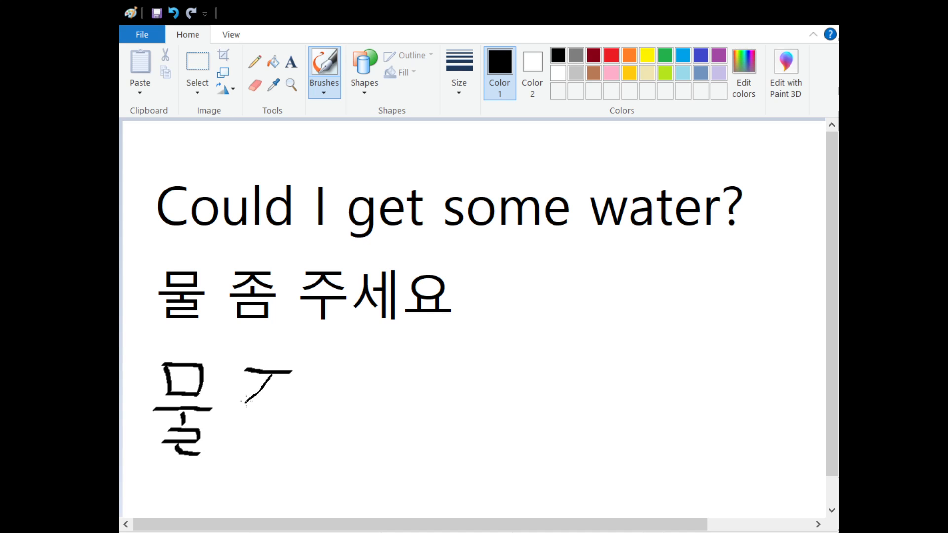
# - Draw the ㅈ and ㅗ of 좀 beside the handwritten 물
pyautogui.moveTo(248, 375); pyautogui.dragTo(287, 399)
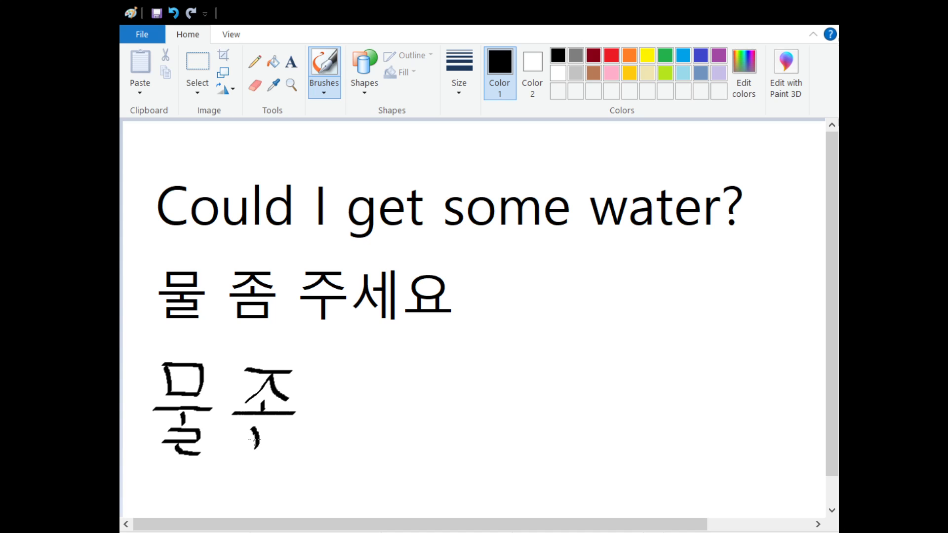
# - Finish 좀 with its bottom ㅁ and handwrite 주 next to it
pyautogui.moveTo(253, 429); pyautogui.dragTo(285, 447)
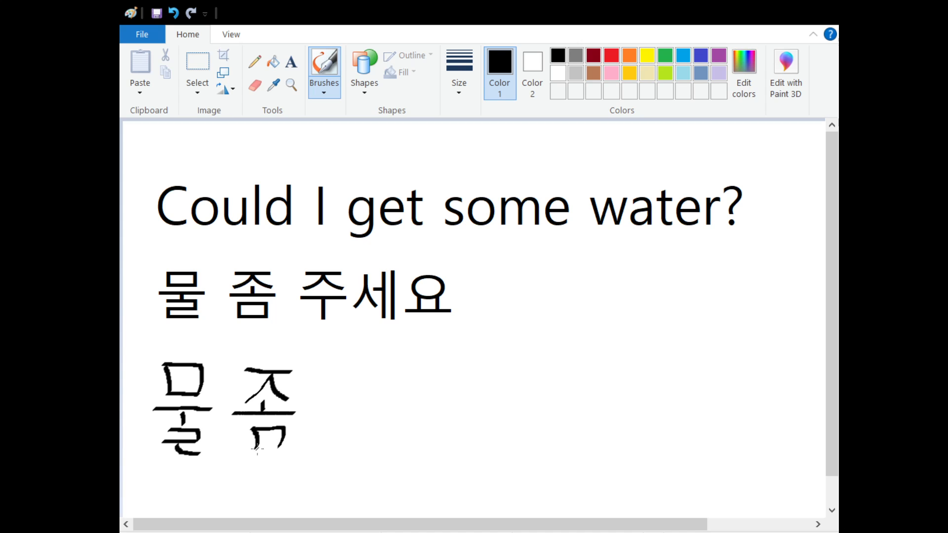
pyautogui.moveTo(242, 446); pyautogui.dragTo(282, 446)
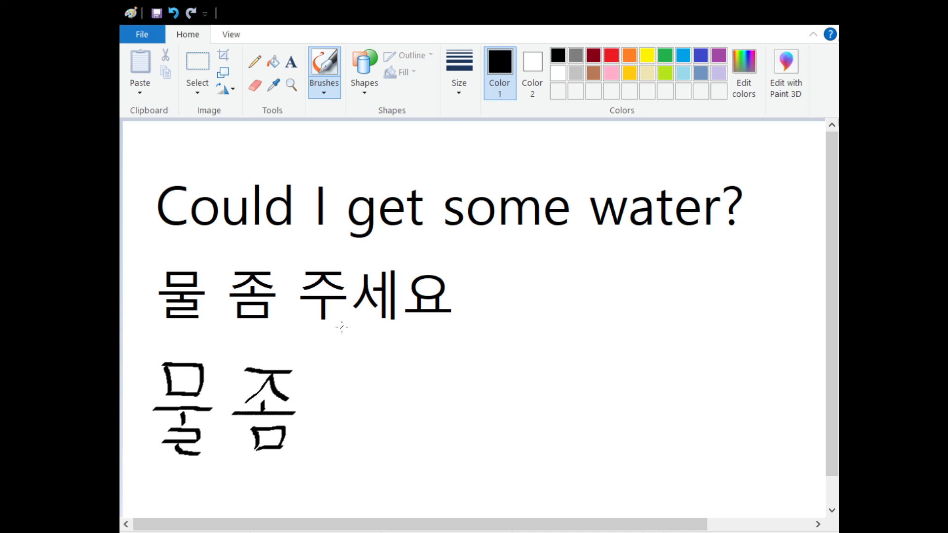
pyautogui.moveTo(332, 367)
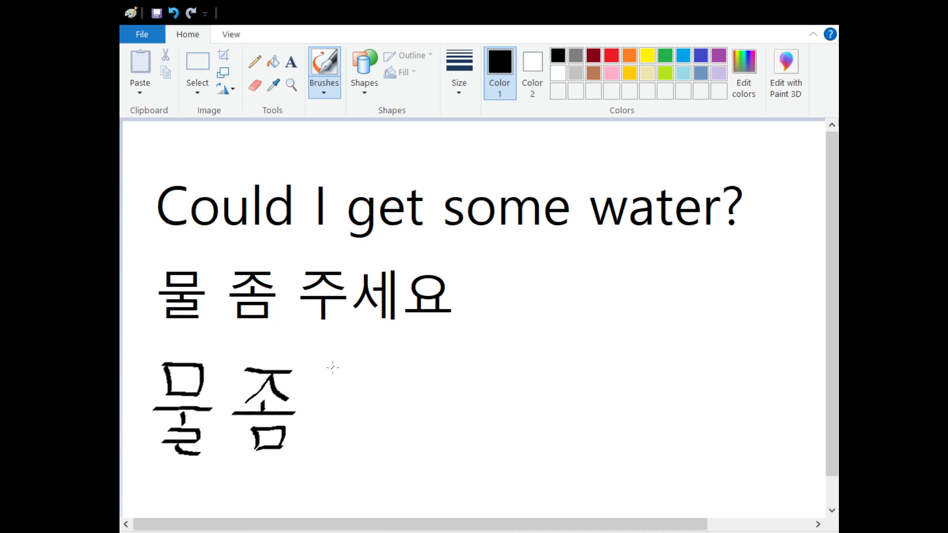
pyautogui.moveTo(330, 366); pyautogui.dragTo(378, 362)
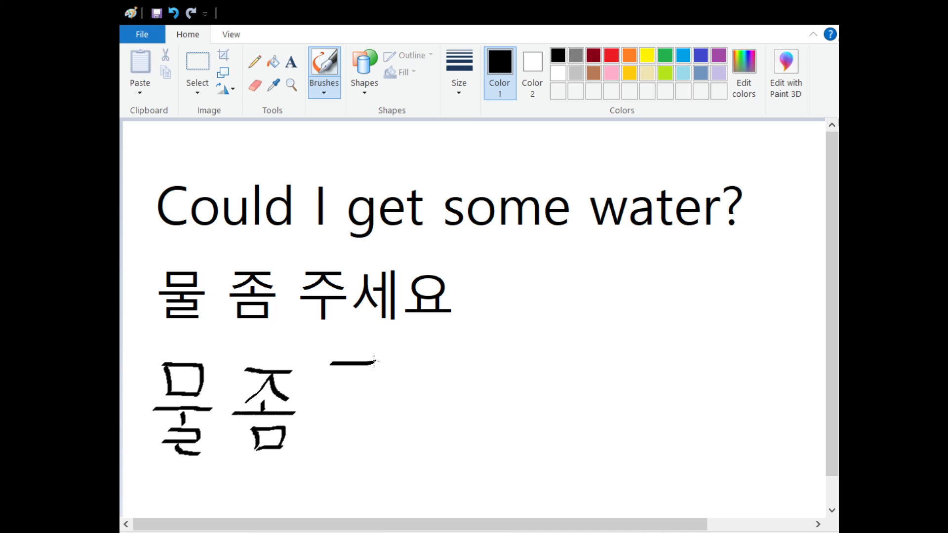
pyautogui.moveTo(372, 362); pyautogui.dragTo(339, 402)
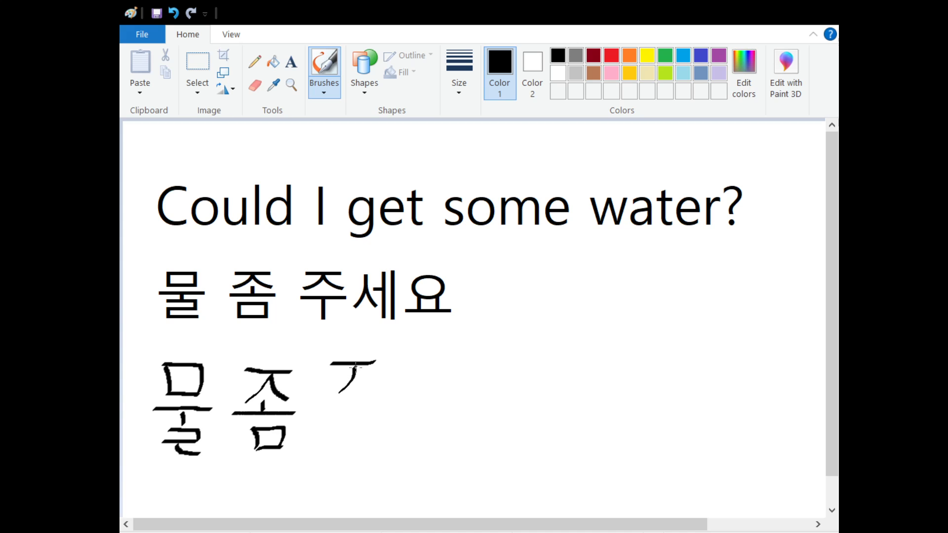
pyautogui.moveTo(347, 411); pyautogui.dragTo(372, 372)
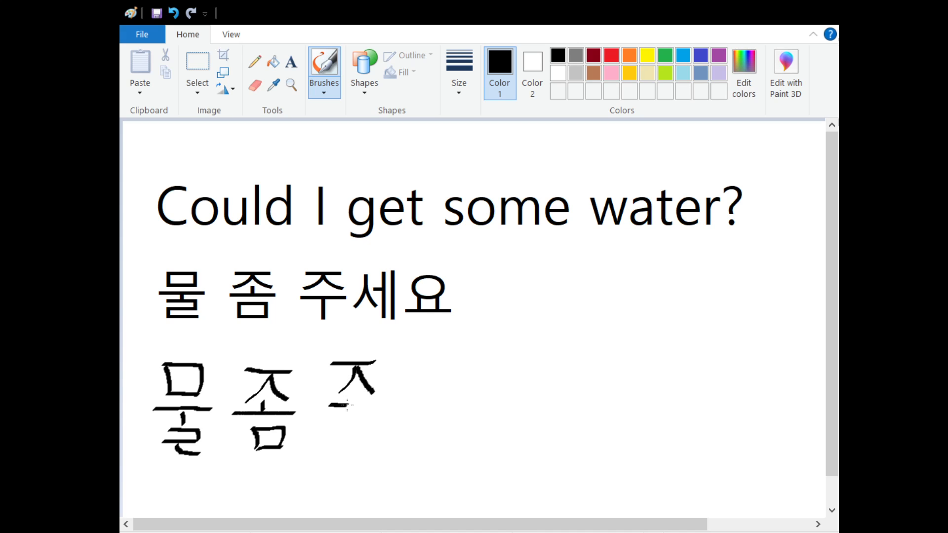
pyautogui.moveTo(353, 399); pyautogui.dragTo(363, 426)
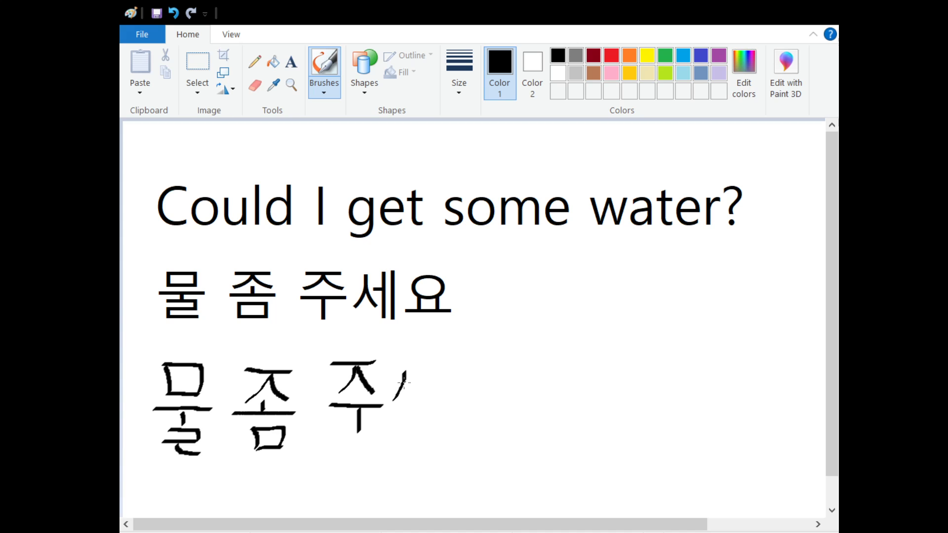
# - Handwrite 세 and 요, then add a wavy underline beneath the phrase
pyautogui.moveTo(399, 376); pyautogui.dragTo(435, 393)
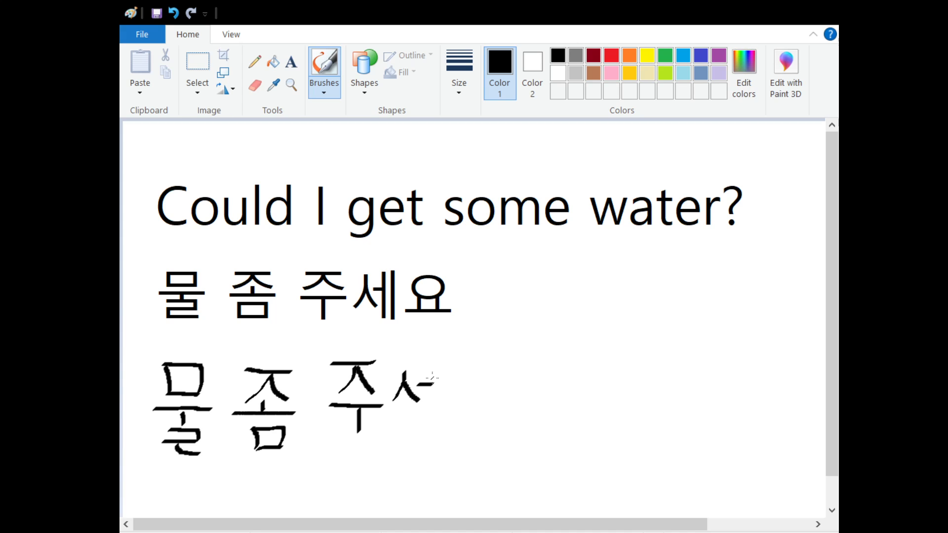
pyautogui.moveTo(431, 375); pyautogui.dragTo(456, 399)
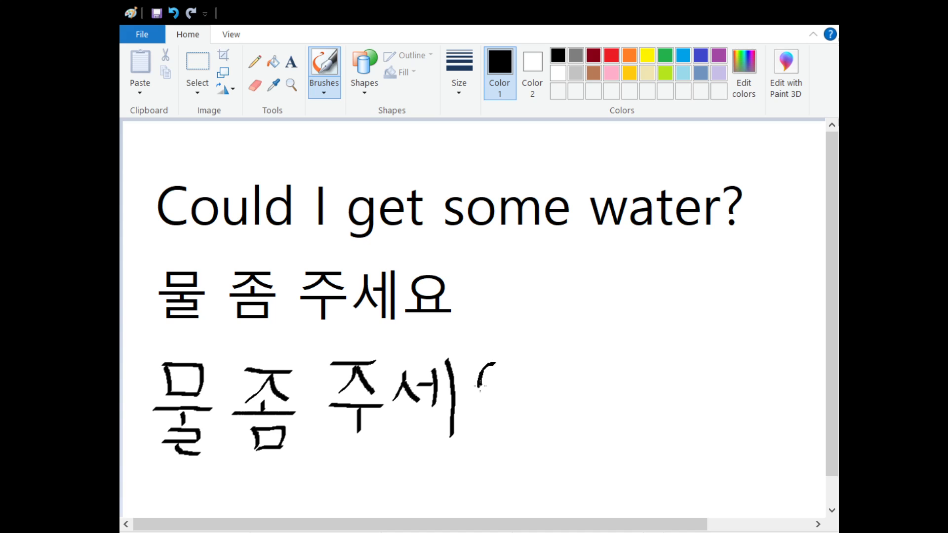
pyautogui.moveTo(478, 368); pyautogui.dragTo(492, 389)
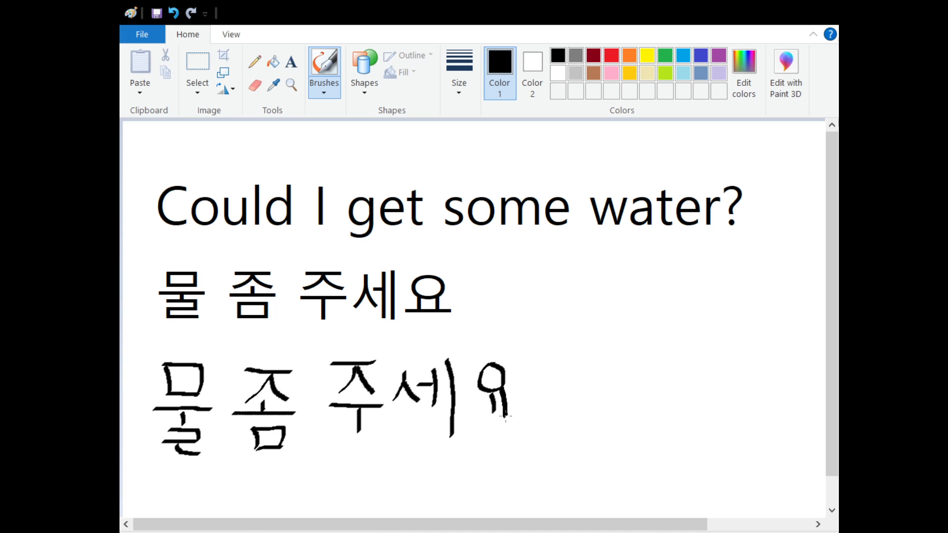
pyautogui.moveTo(478, 418); pyautogui.dragTo(523, 416)
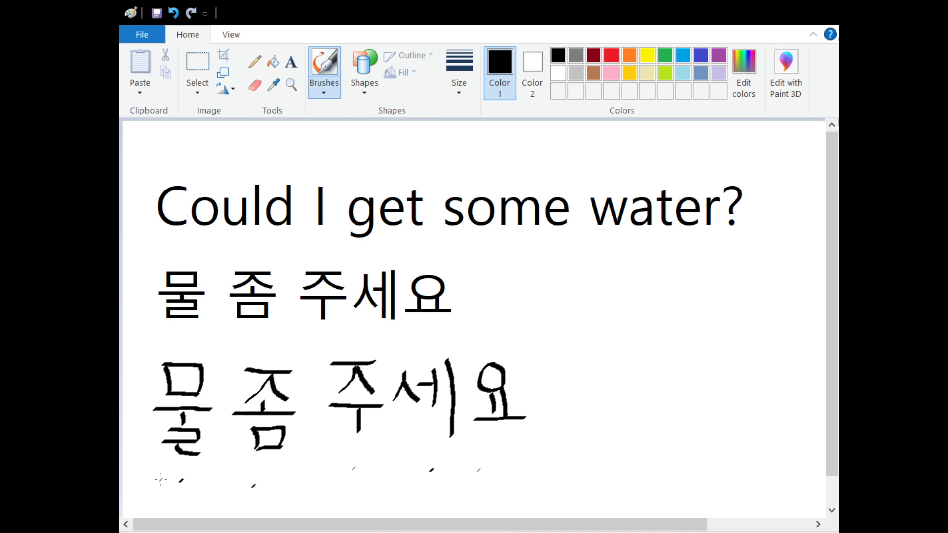
pyautogui.moveTo(160, 481); pyautogui.dragTo(490, 462)
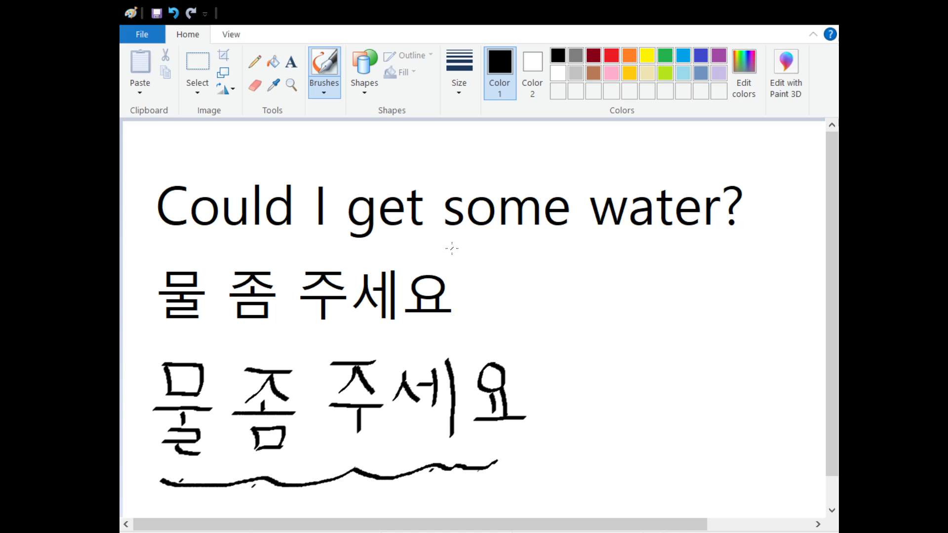